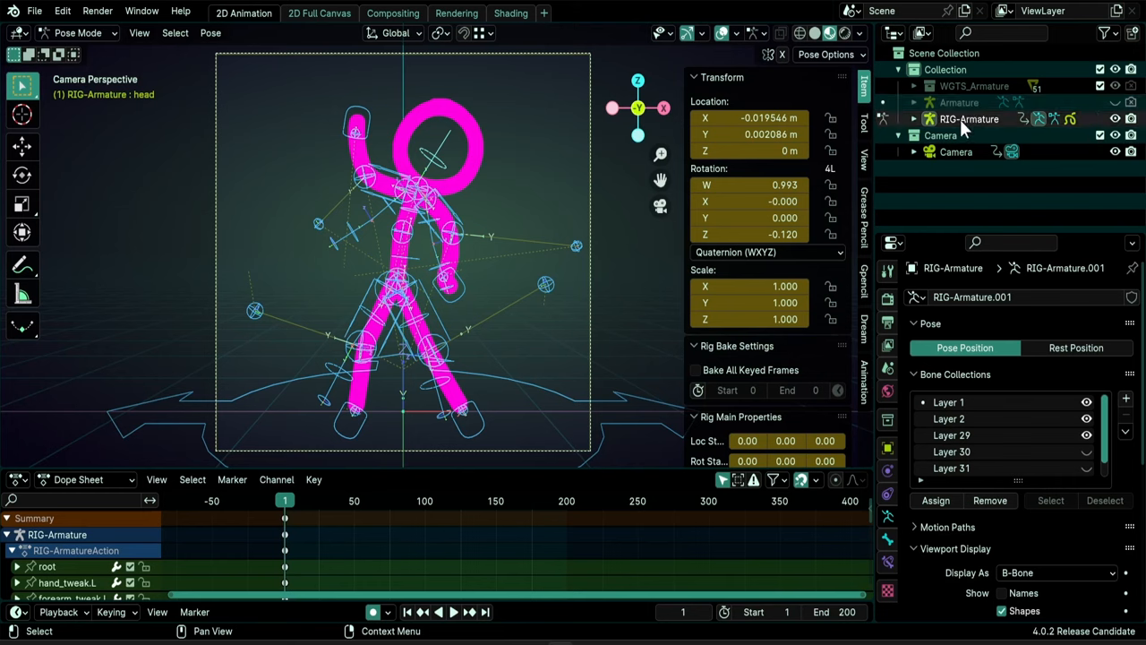
mouse_move(964, 129)
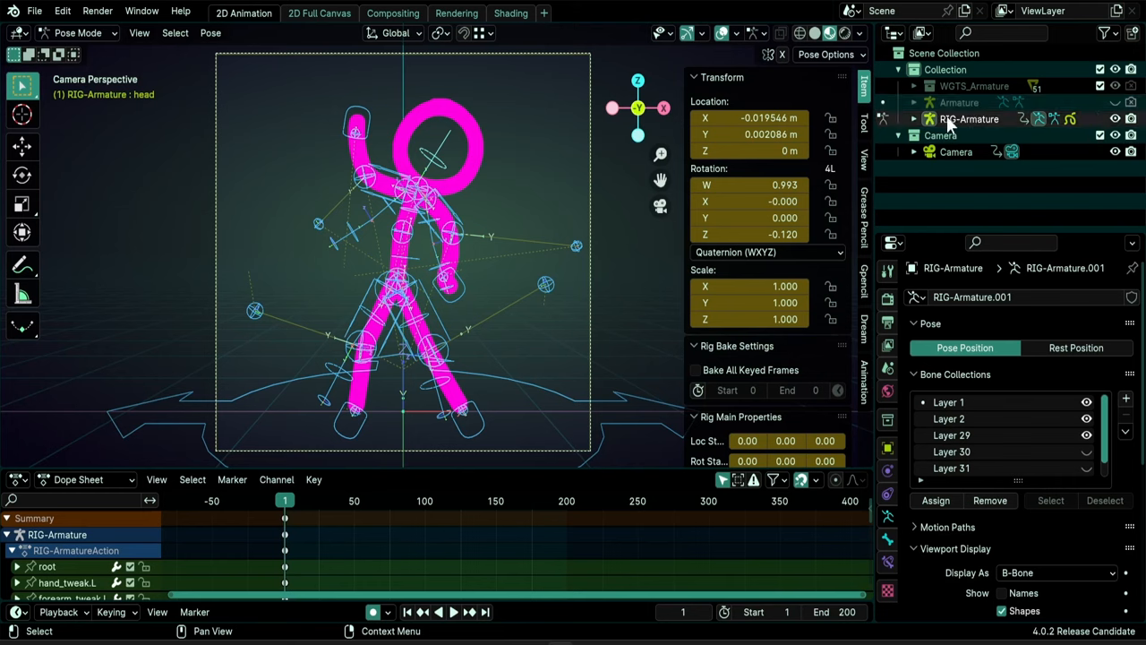
Hide RIG-Armature in the Outliner and select the original metarig armature.
left_click(913, 118)
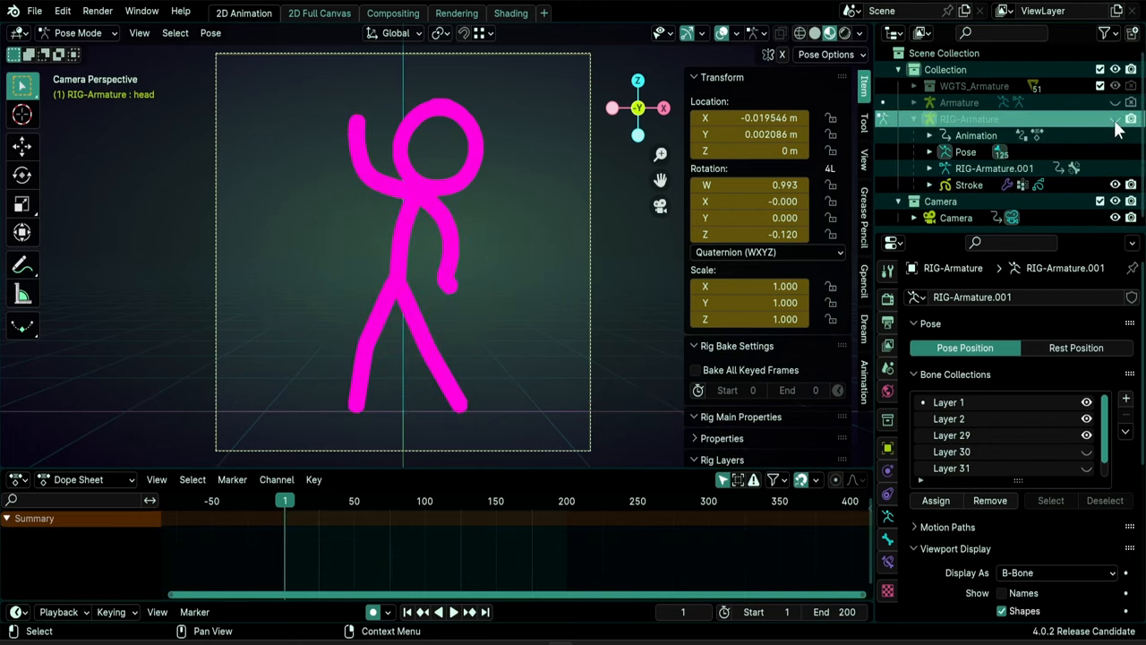
left_click(960, 102)
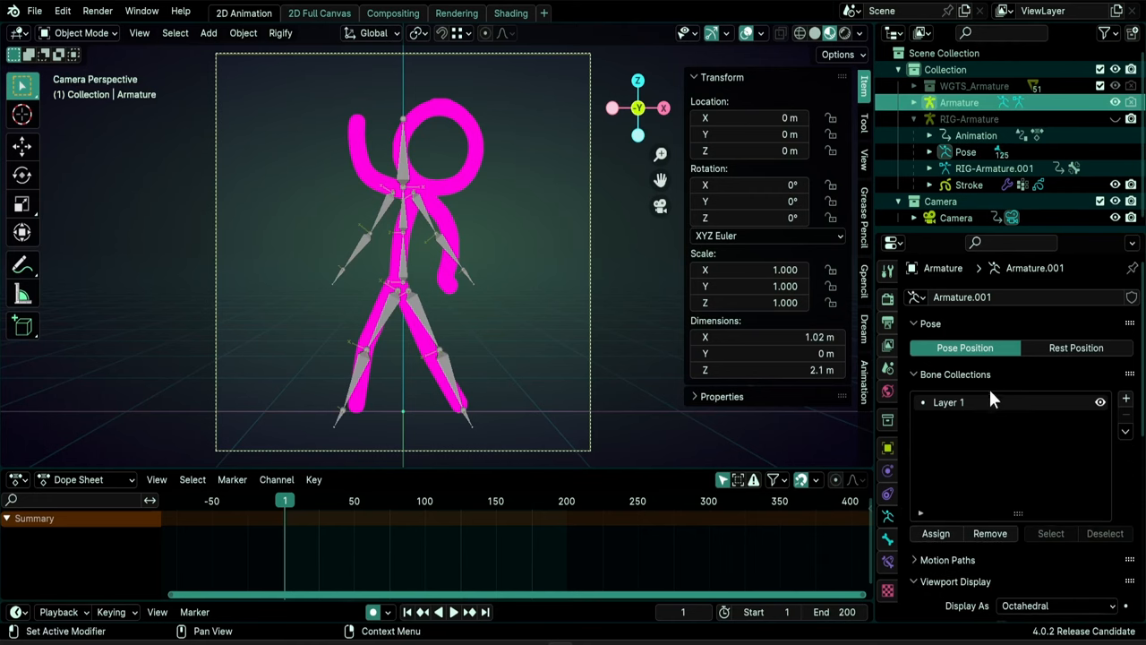
mouse_move(966, 383)
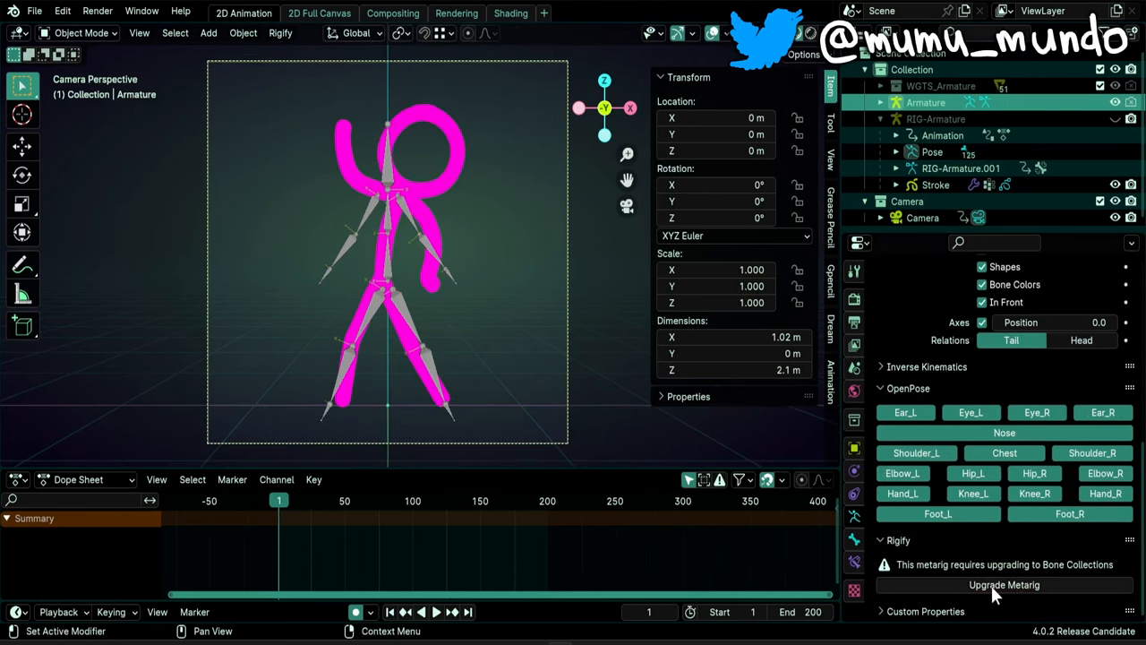
mouse_move(1003, 583)
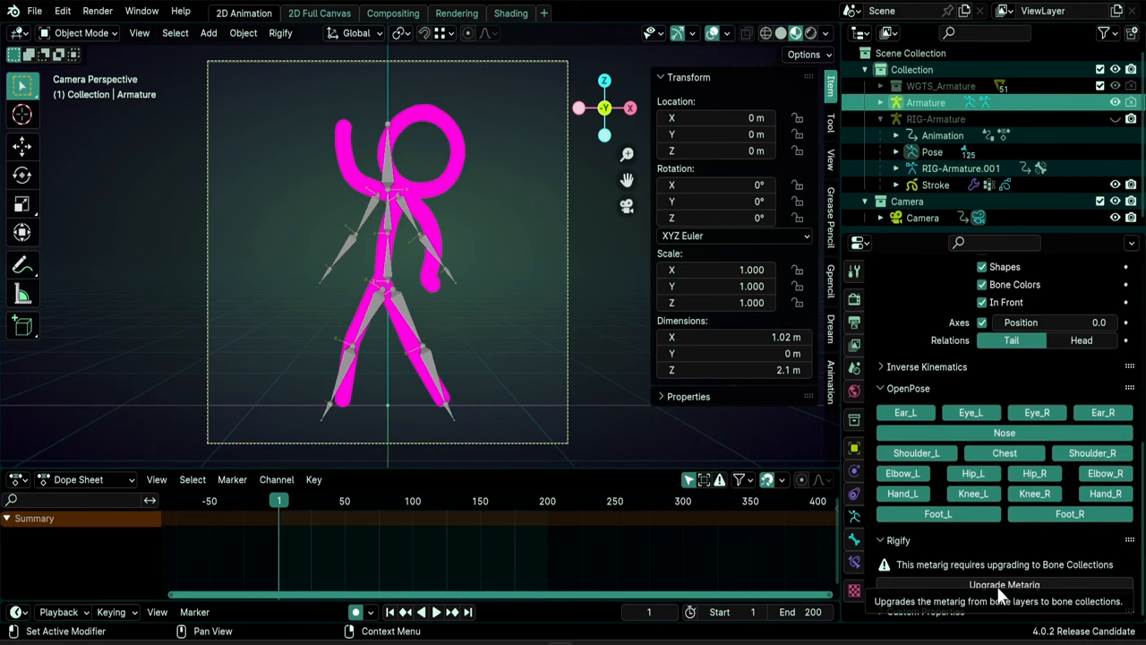
Run Upgrade Metarig from the Rigify panel, which ends in a Python traceback.
left_click(1003, 584)
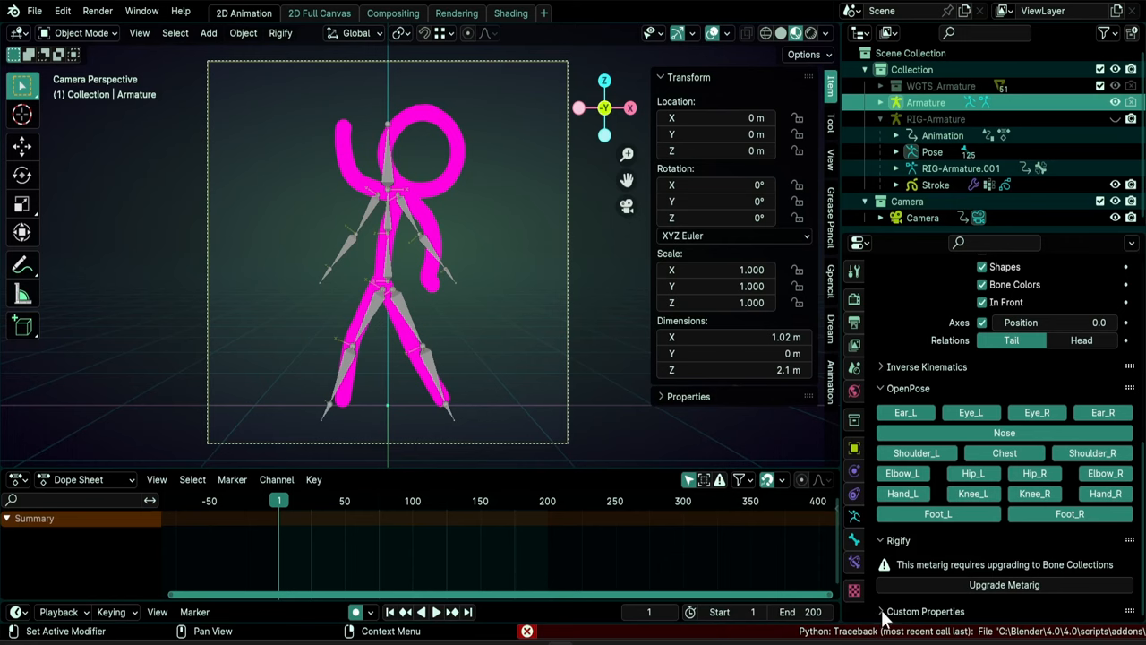
Upgrade the metarig, then Re-Generate Rig, which reports no collections have UI buttons.
scroll("down", 3)
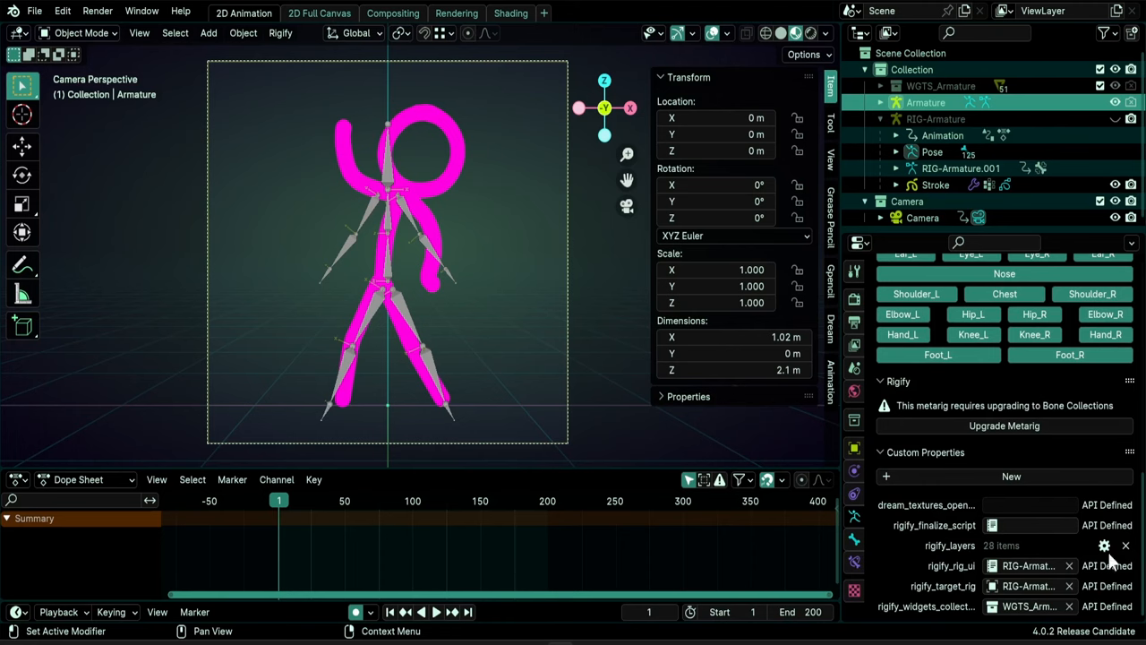
mouse_move(1126, 553)
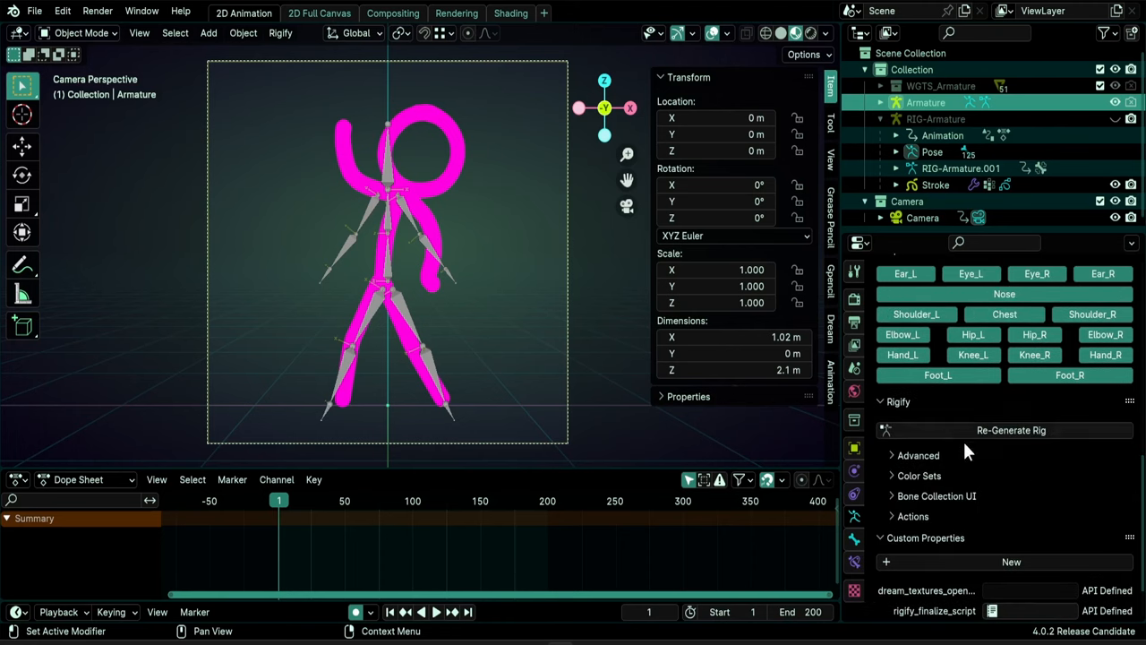
mouse_move(1056, 448)
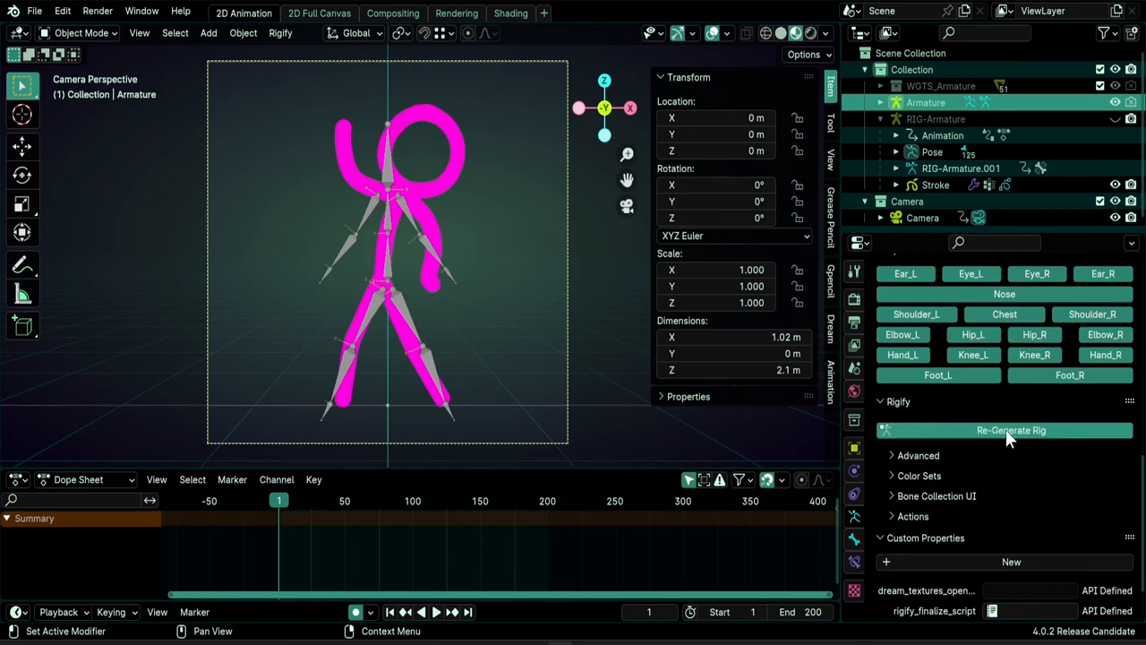
left_click(1010, 429)
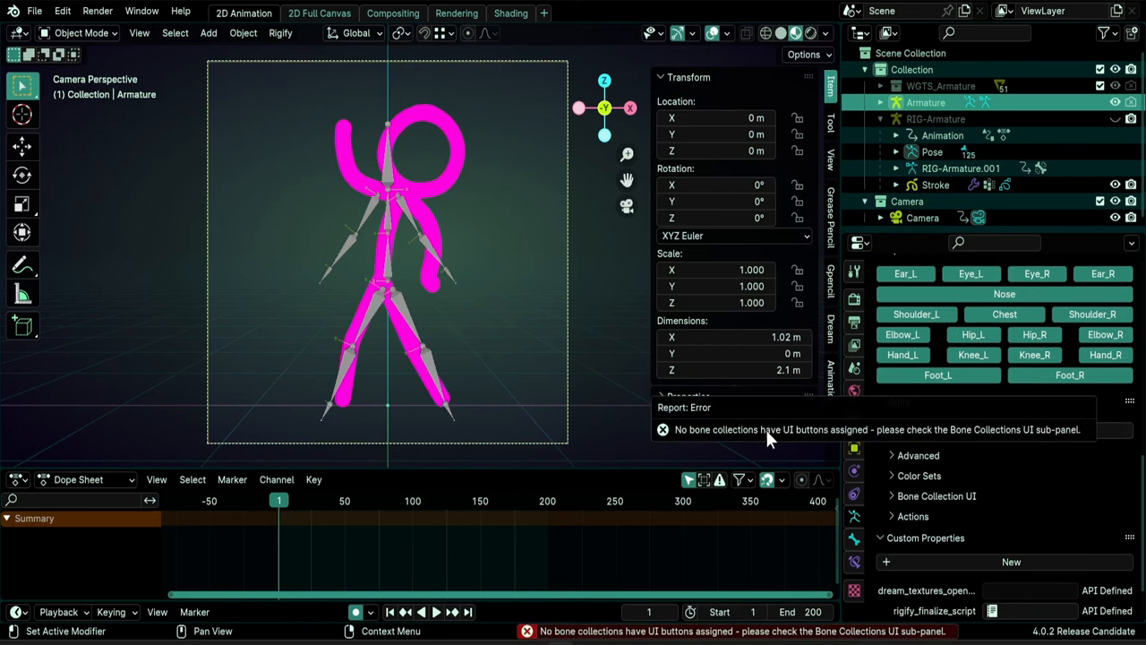
mouse_move(863, 440)
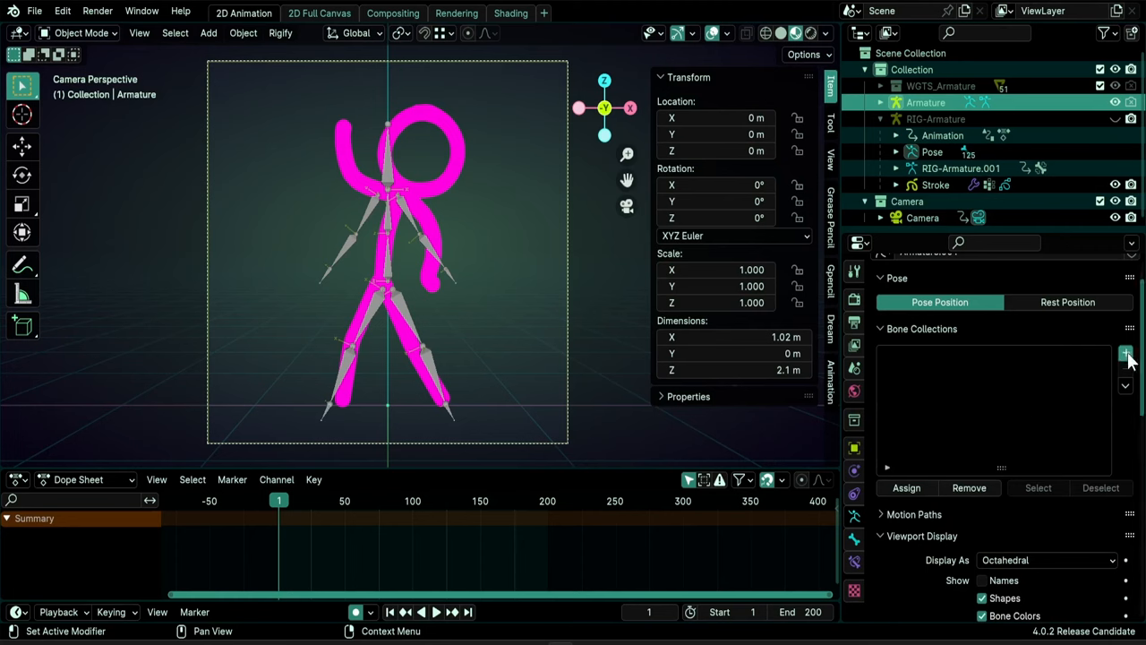
Add bone collections to the metarig named fk and tweak.
left_click(1125, 354)
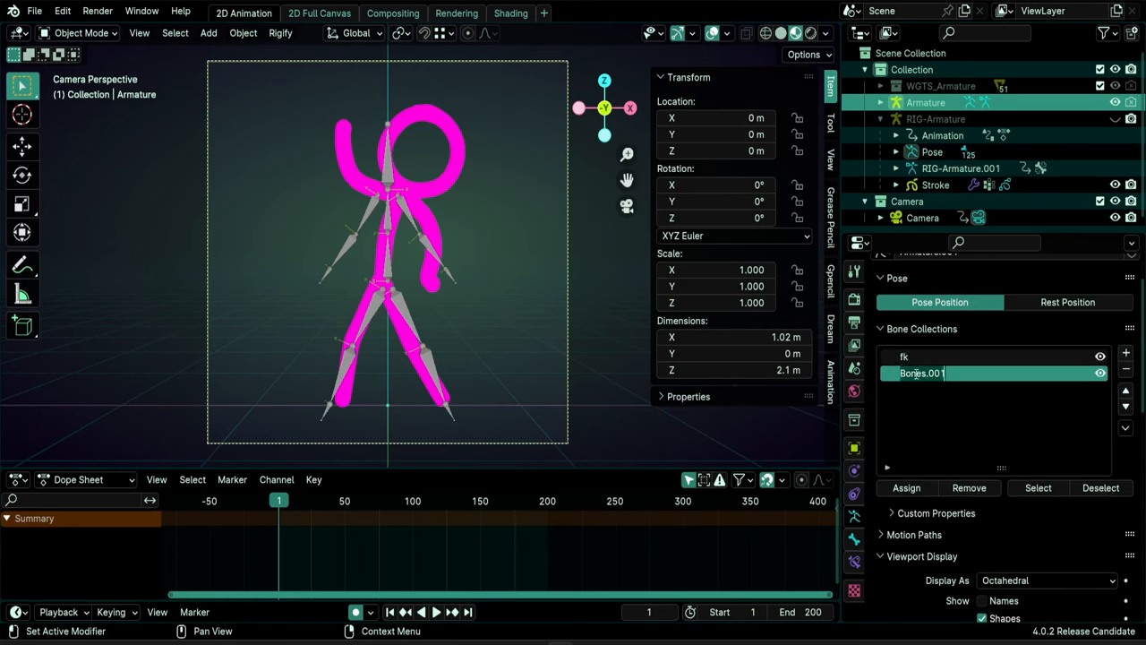
type("tweak")
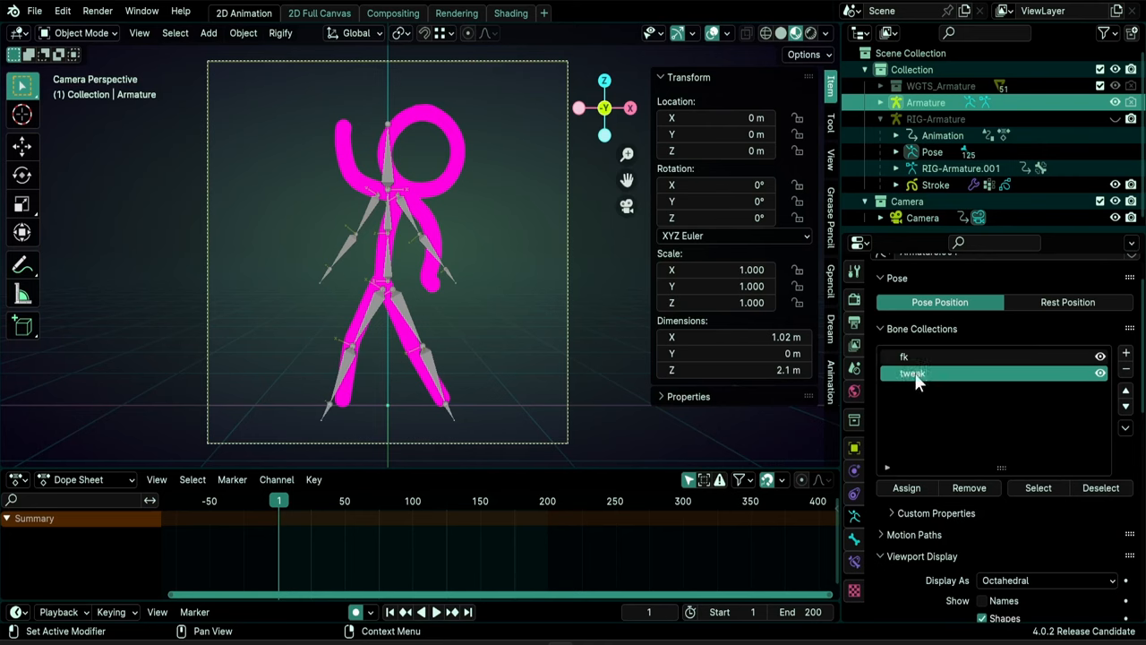
mouse_move(916, 387)
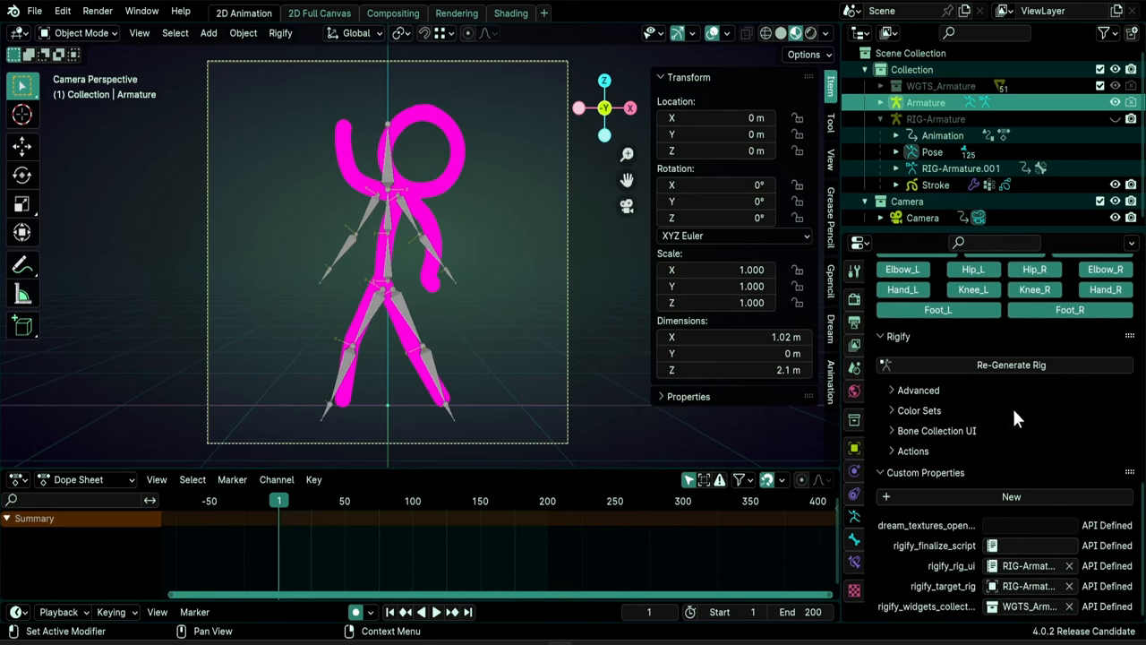
mouse_move(899, 438)
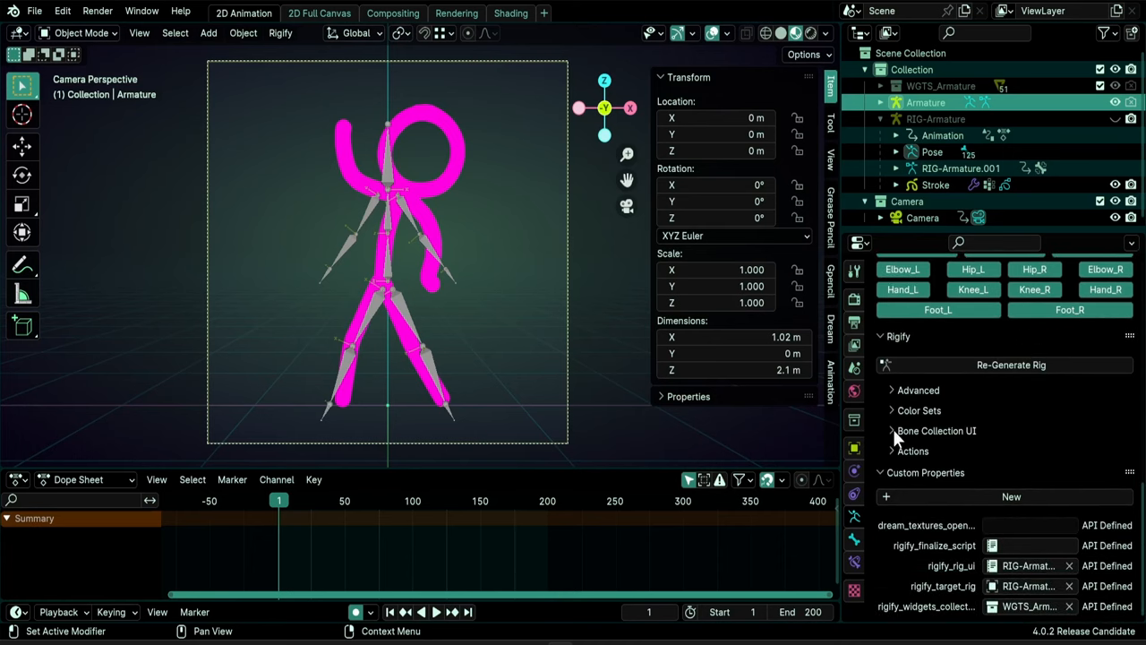
In Bone Collection UI, move the tweak button into the same row as fk.
left_click(937, 430)
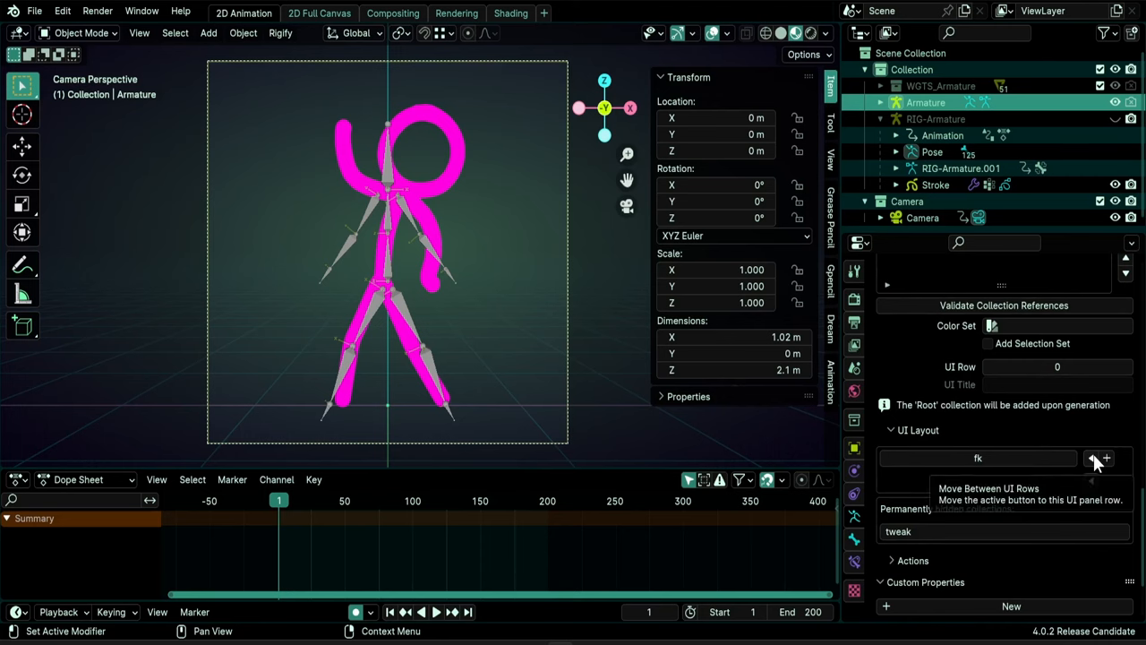
left_click(1105, 458)
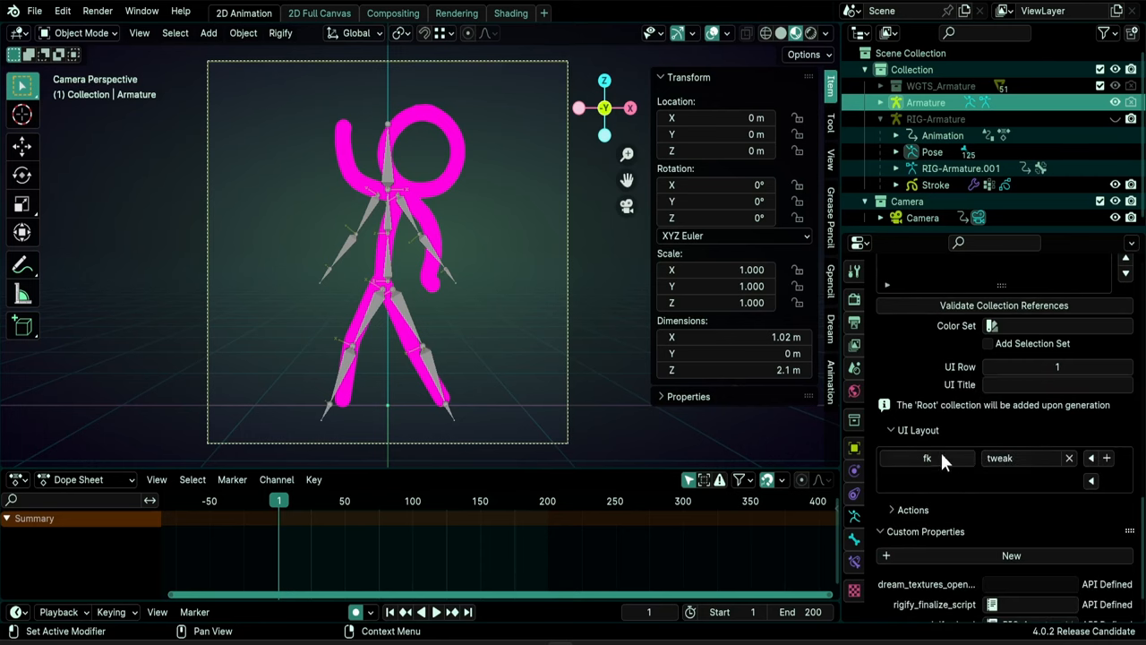
mouse_move(999, 458)
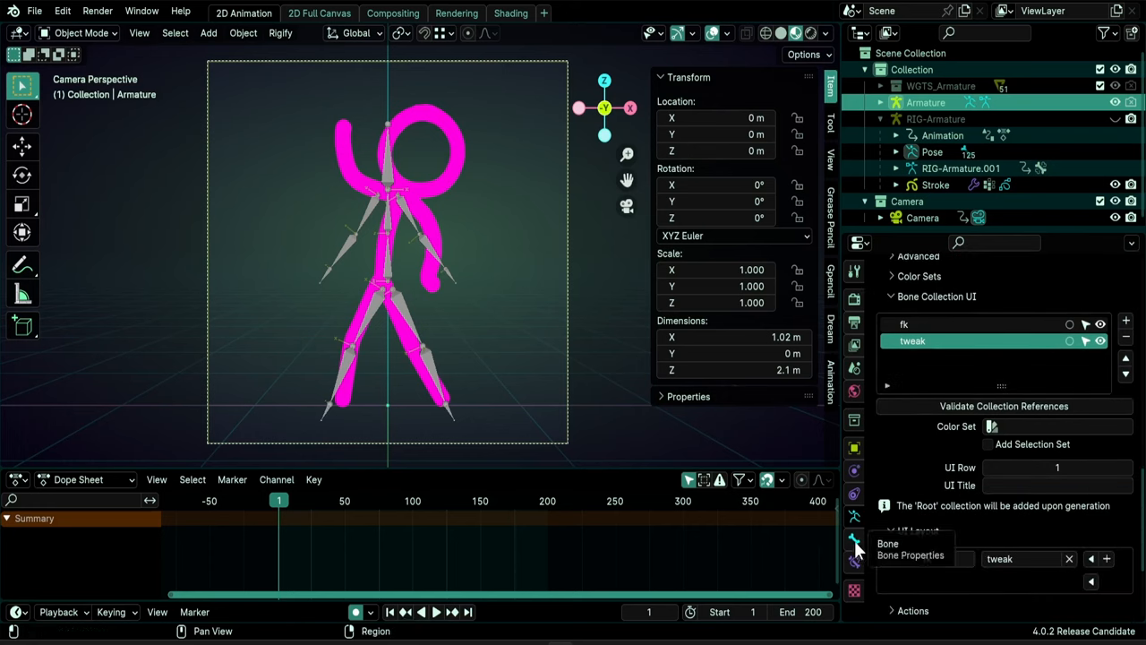
Assign arm.L's FK controls to the fk bone collection in its Rigify Type settings.
left_click(854, 537)
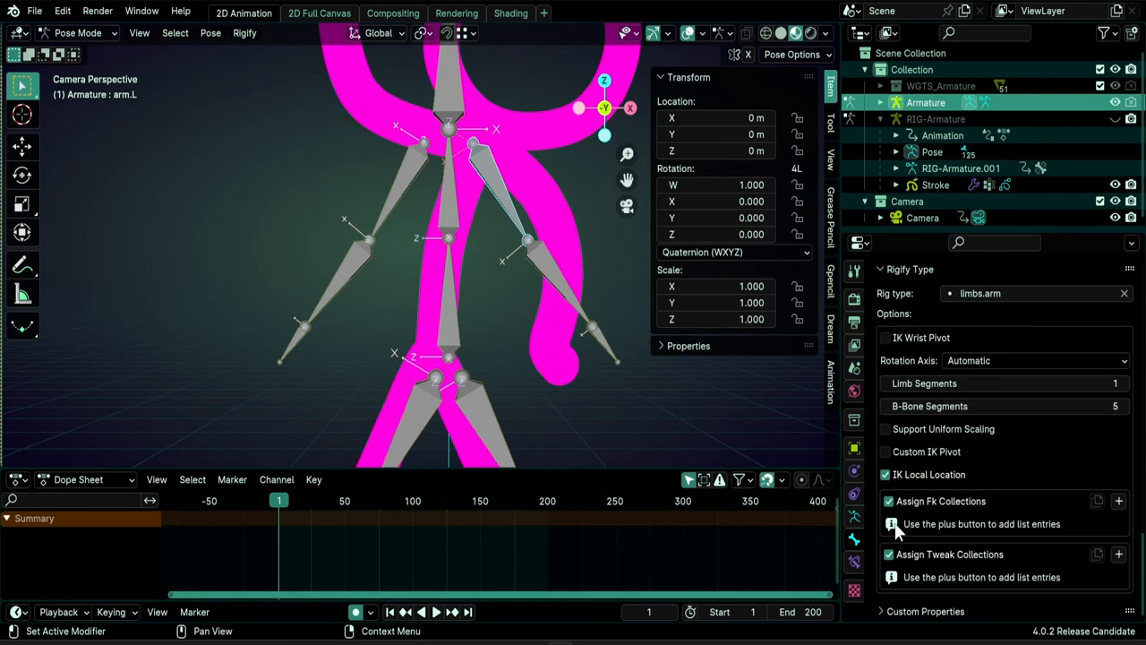
mouse_move(935, 537)
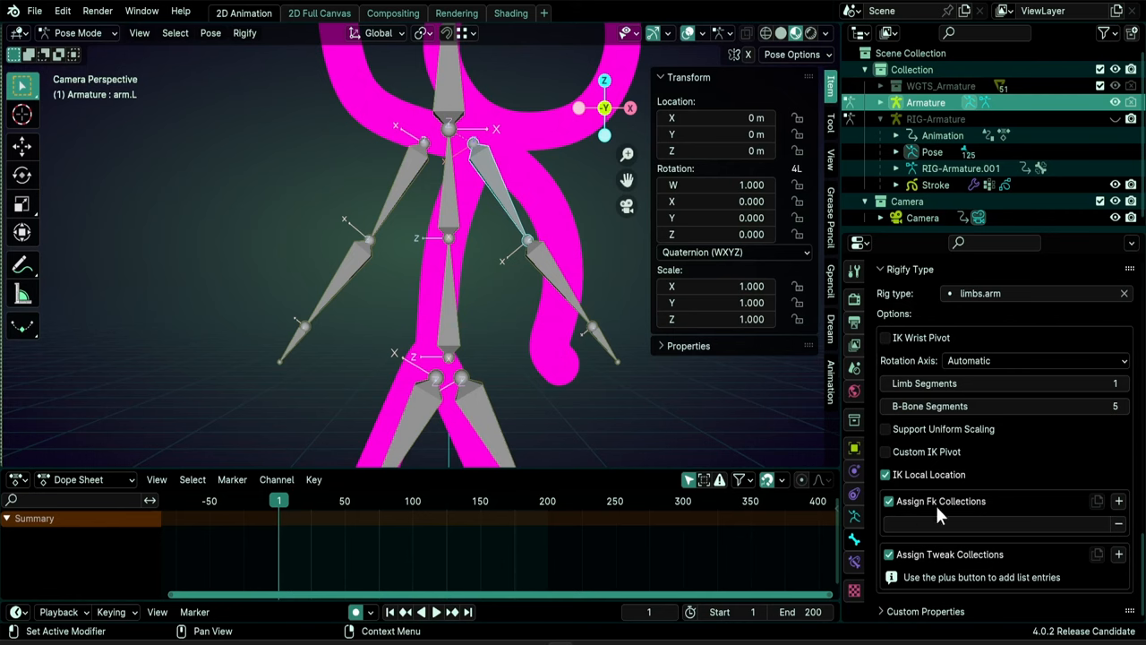
mouse_move(940, 512)
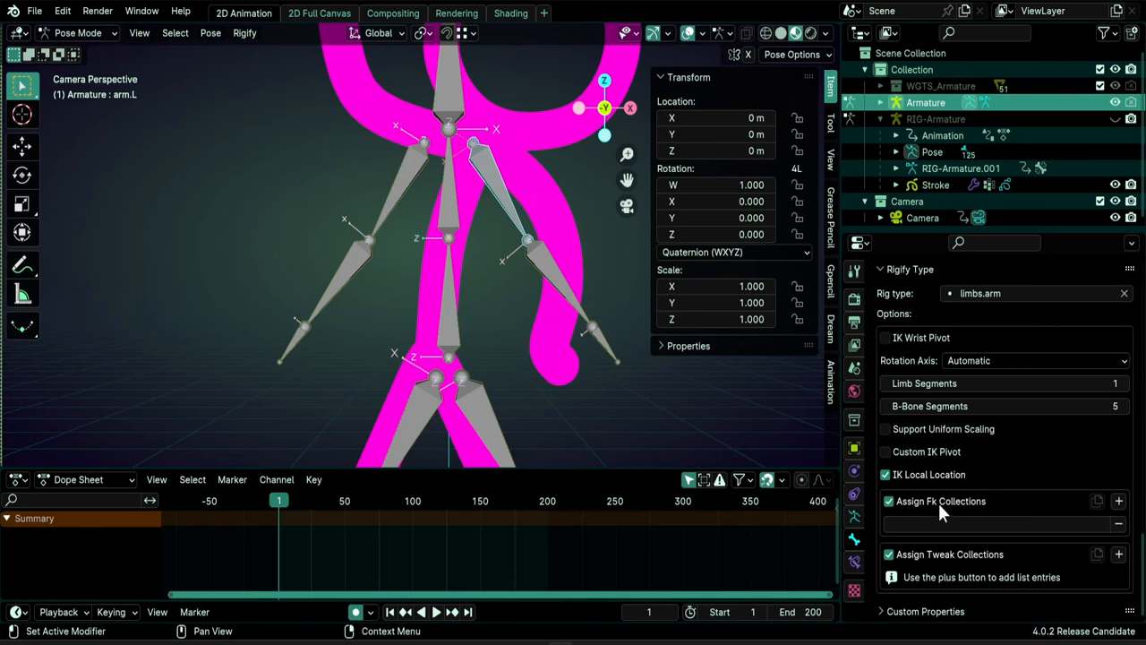
left_click(988, 523)
type("fk")
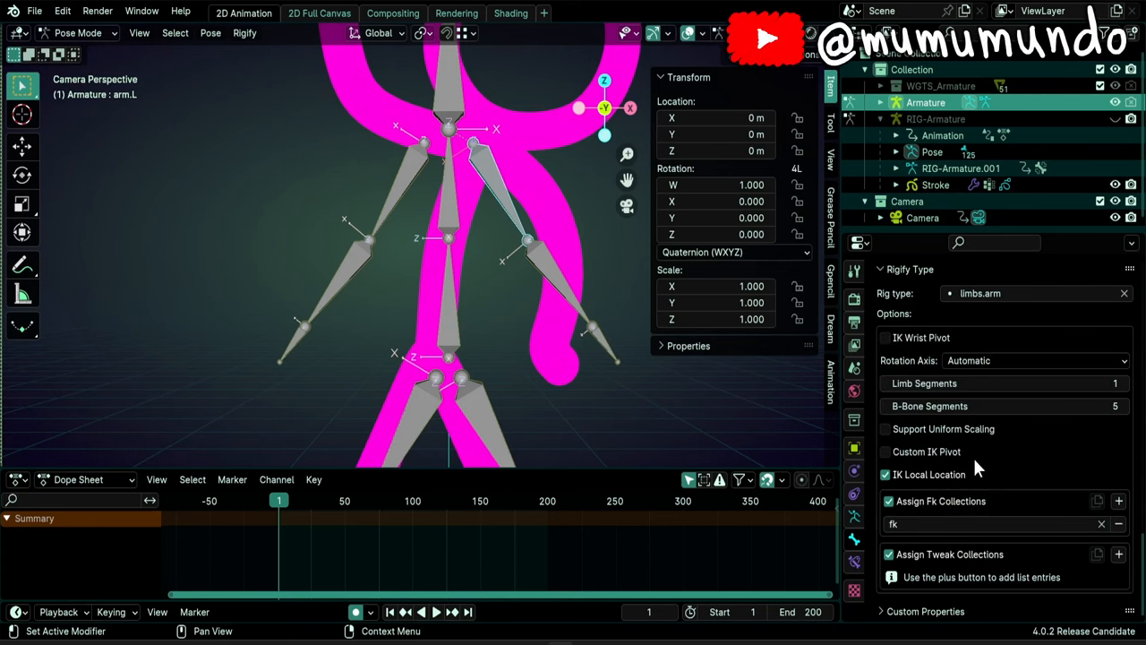
left_click(888, 502)
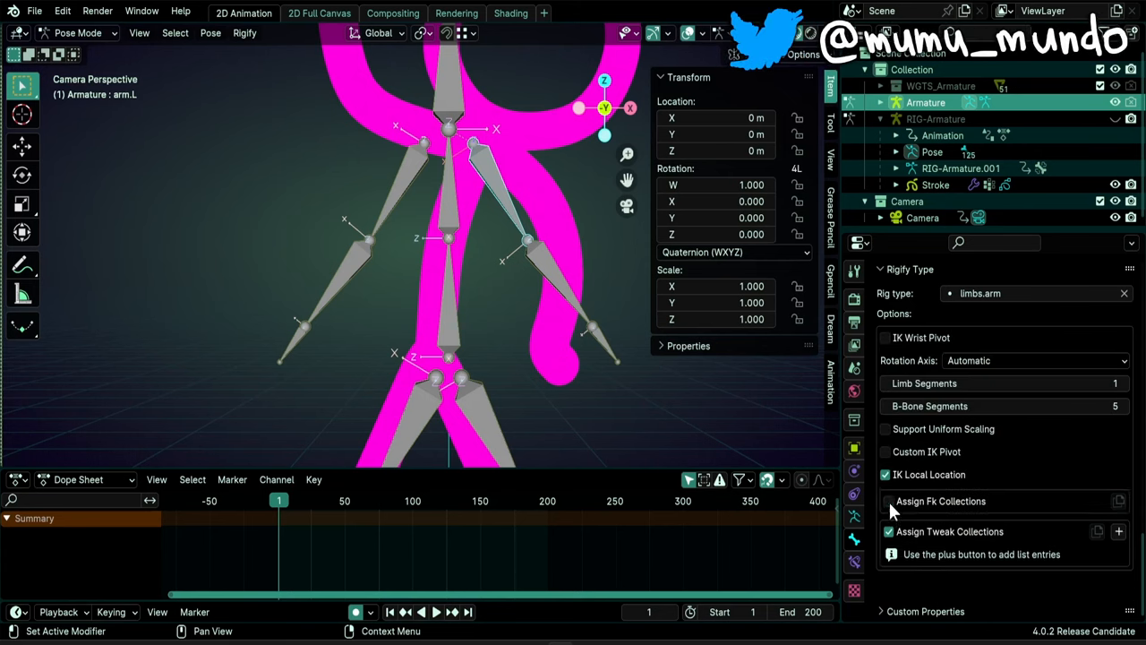
left_click(885, 502)
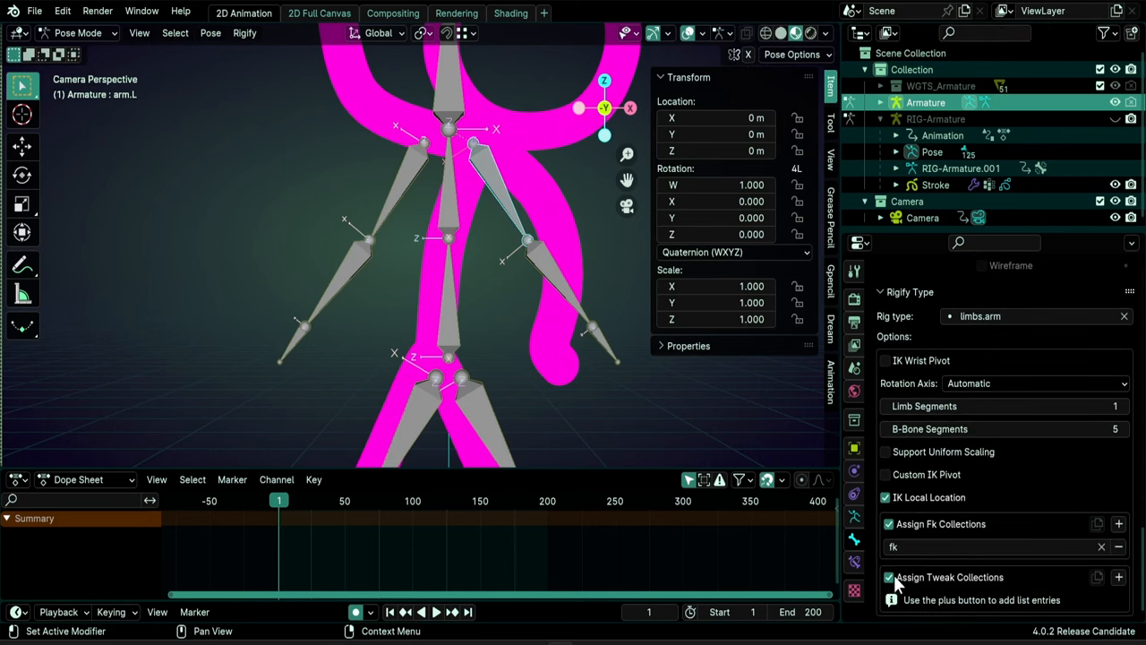
mouse_move(852, 527)
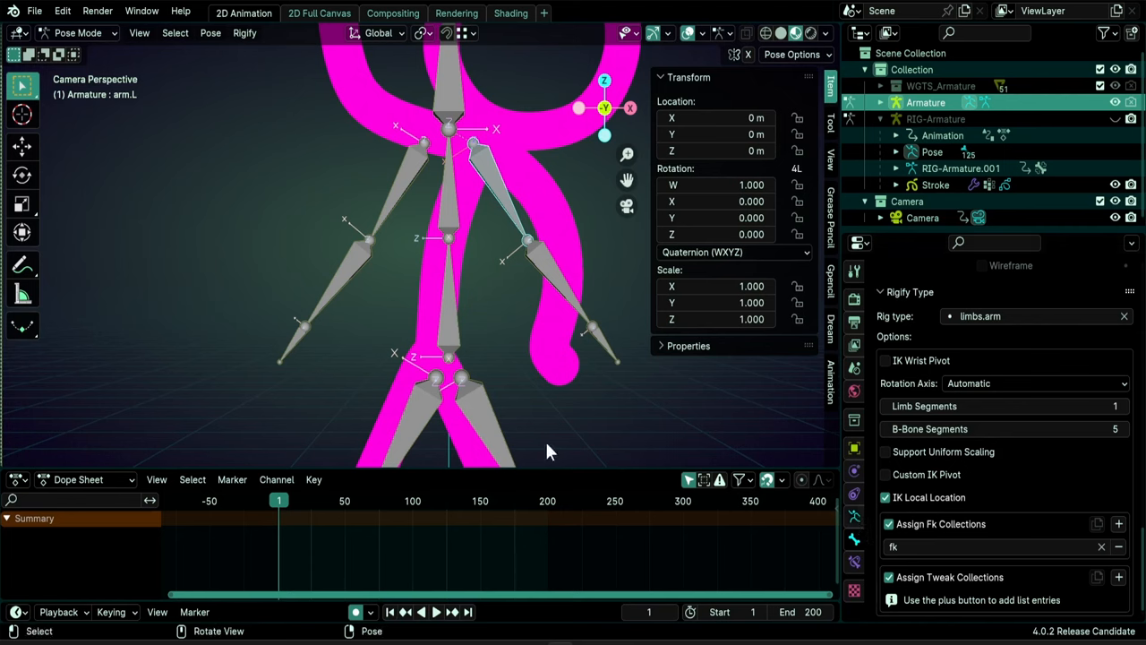
mouse_move(896, 534)
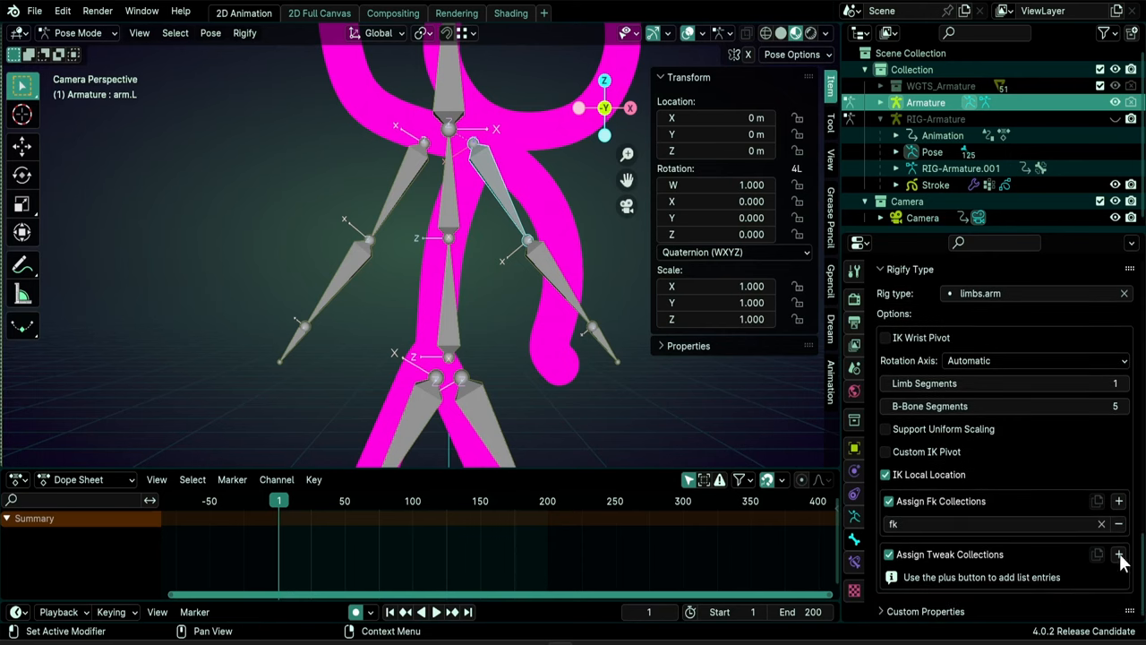
Enable Assign Tweak Collections for arm.L and add a list entry.
left_click(1117, 553)
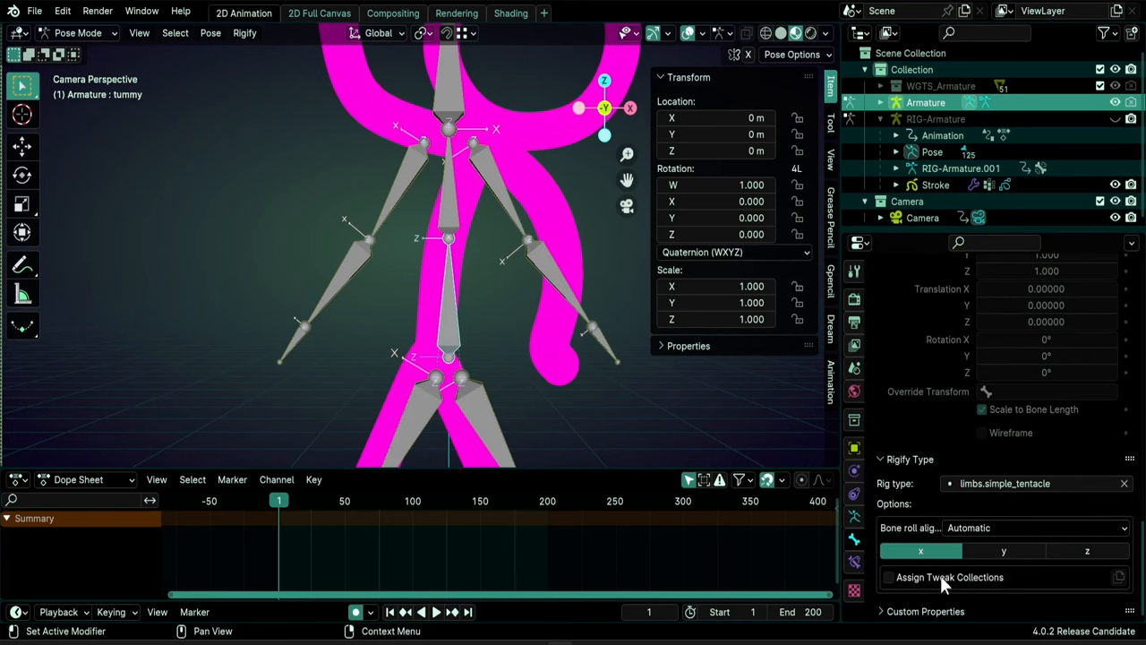
mouse_move(971, 573)
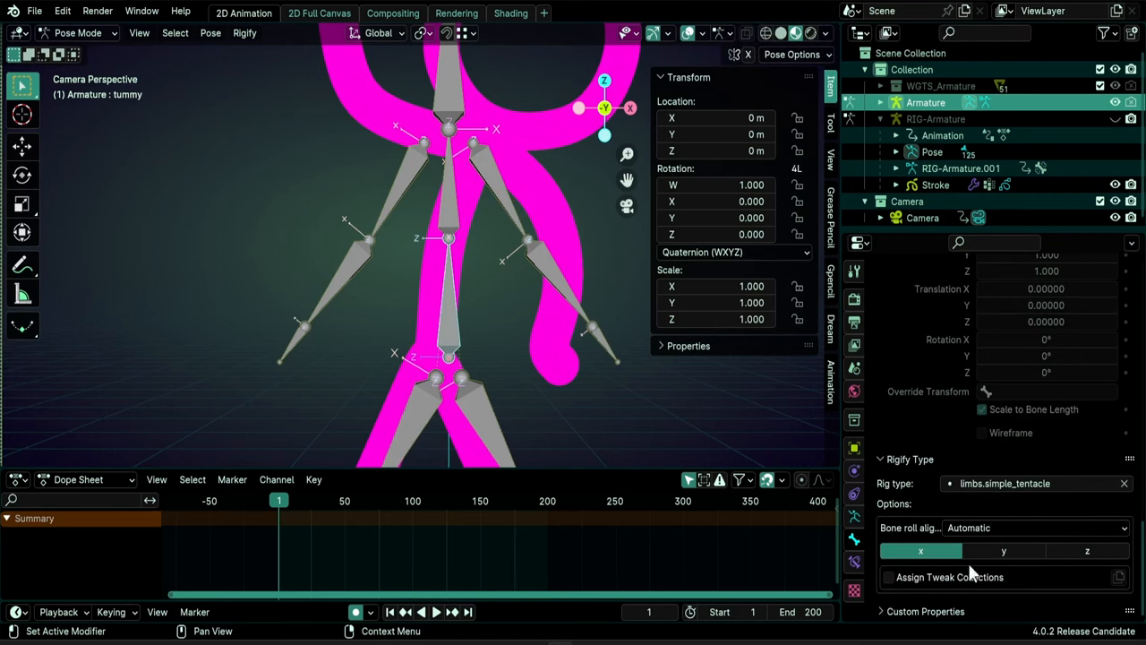
Enable Assign Tweak Collections for the tentacle-type tummy bone.
left_click(888, 577)
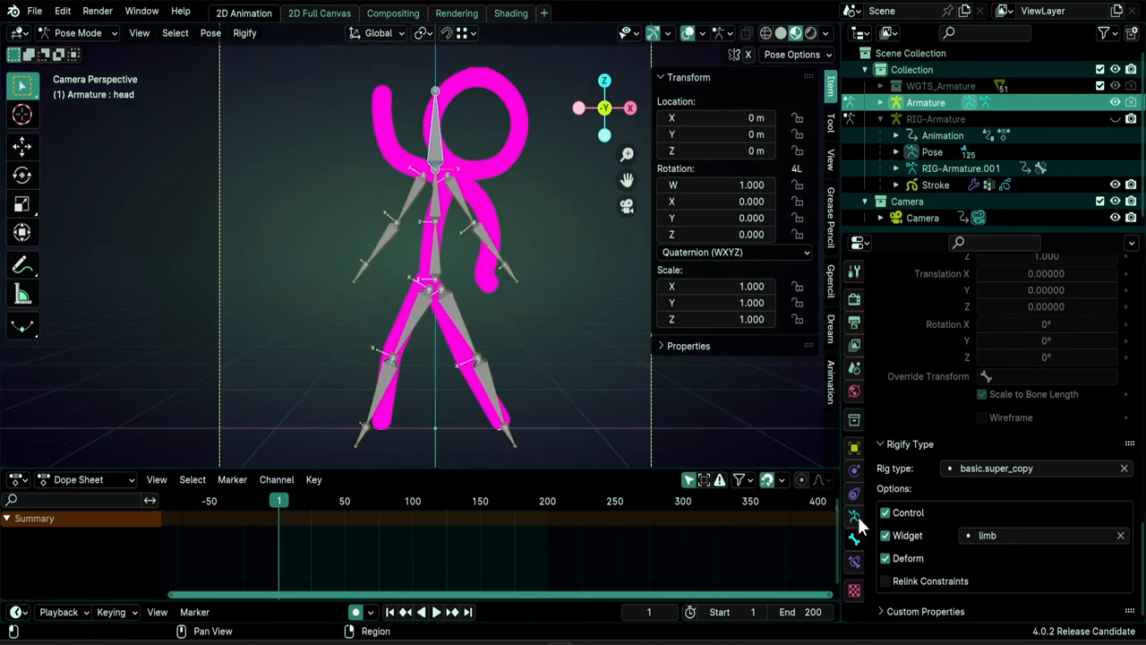
Re-Generate Rig from the metarig, producing fk, tweak and Root layer buttons.
left_click(853, 522)
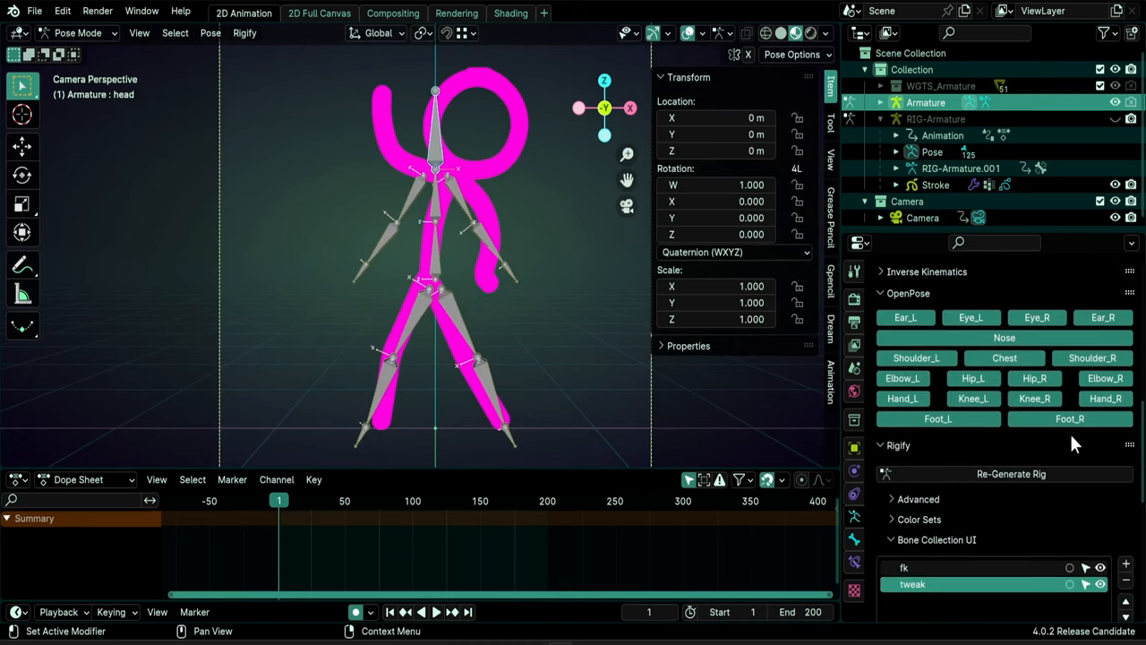
left_click(1010, 473)
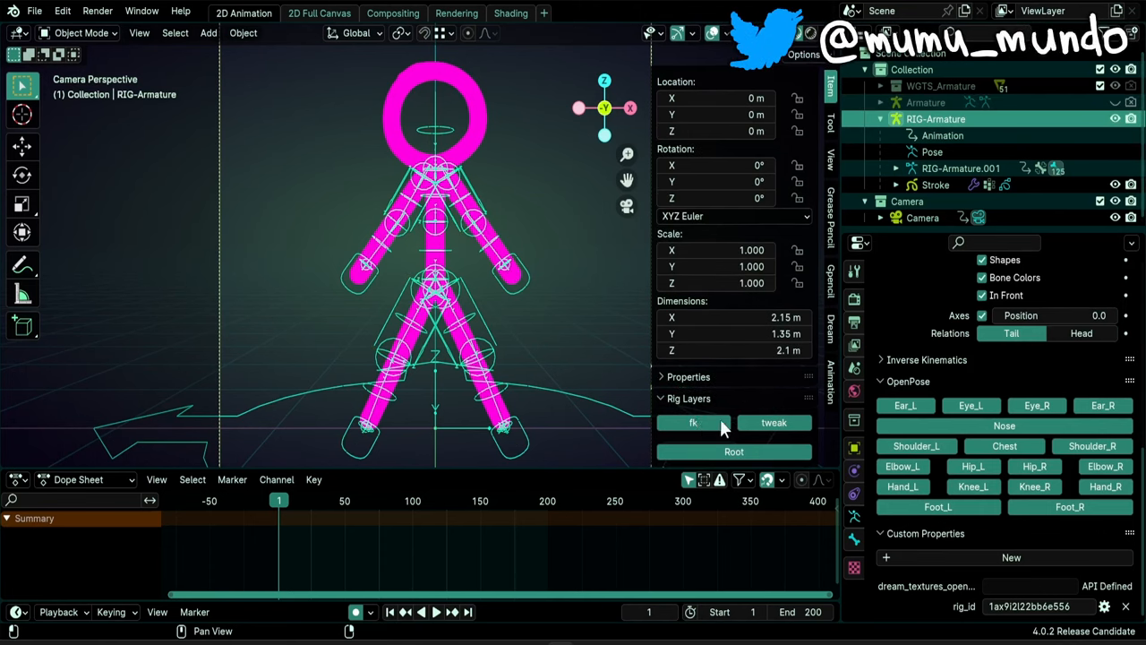
left_click(693, 423)
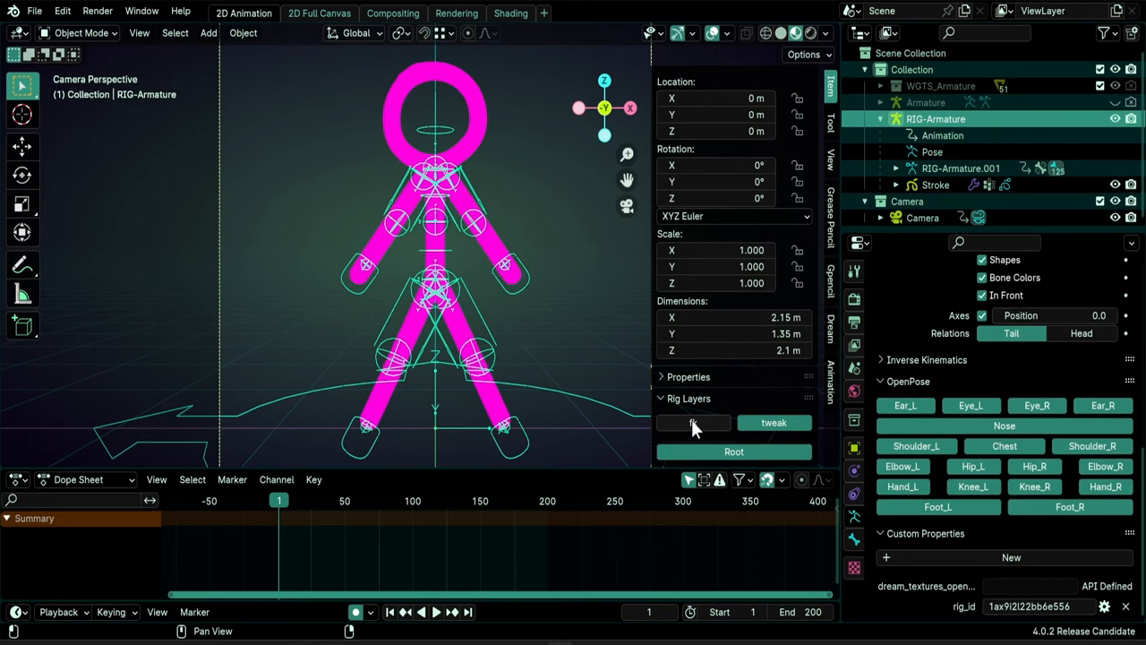
left_click(693, 422)
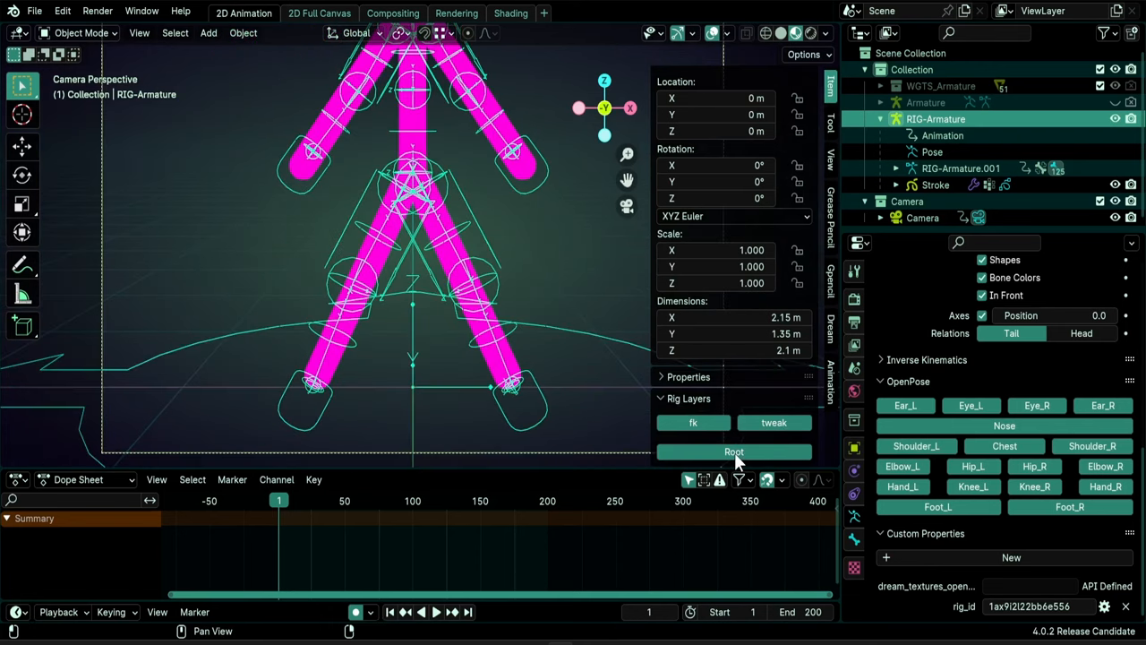
mouse_move(732, 458)
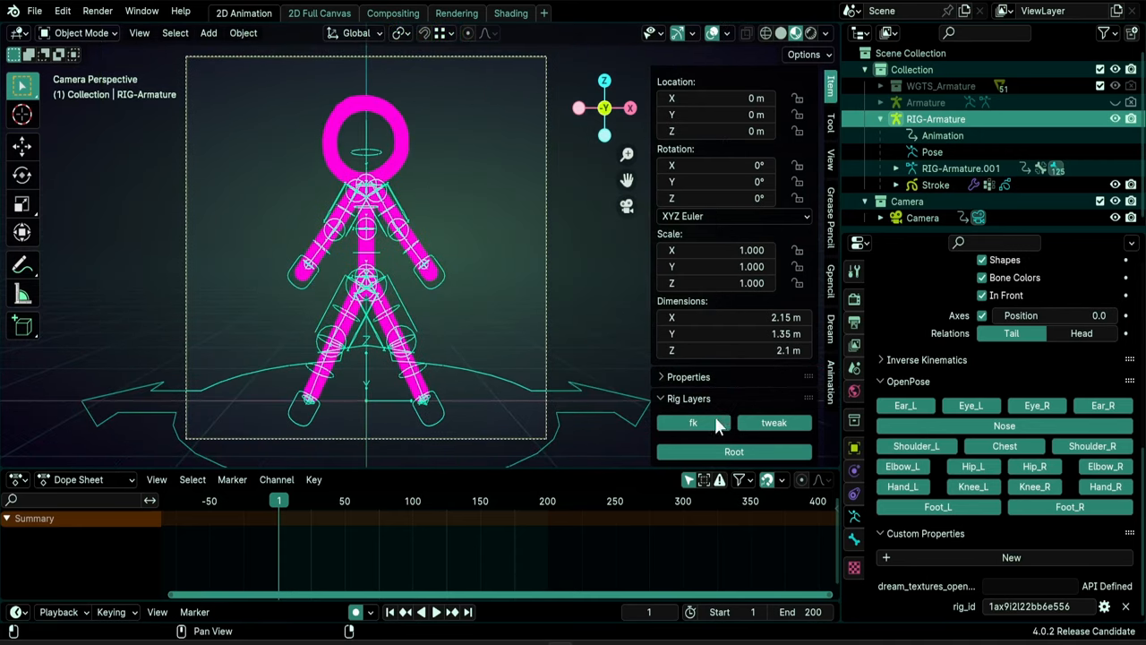
mouse_move(716, 435)
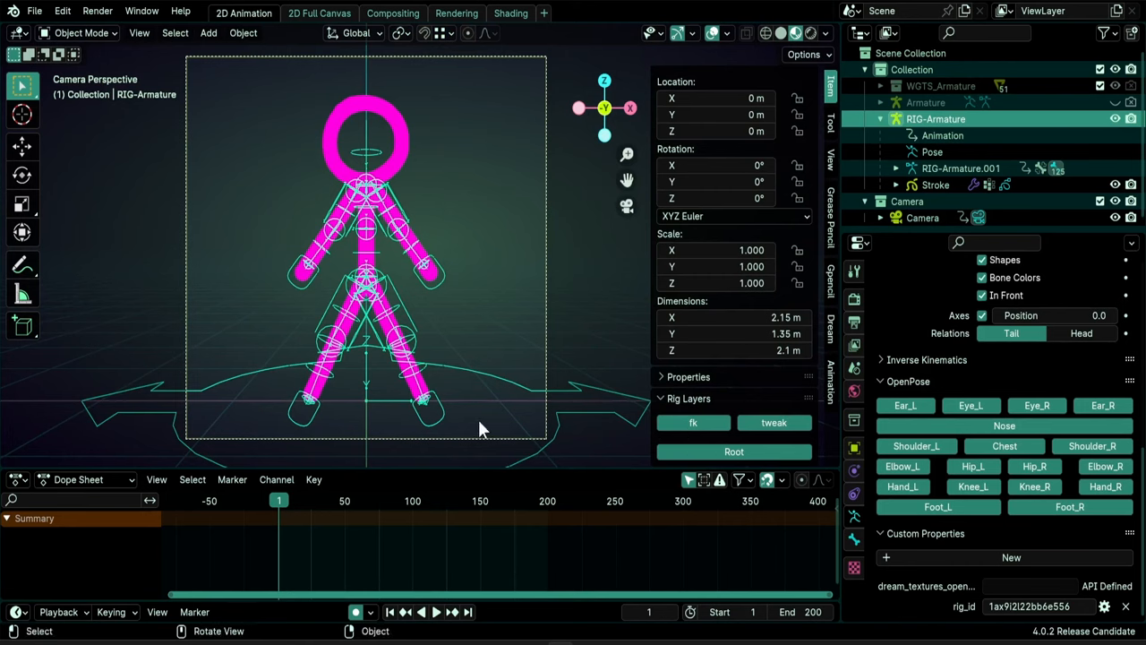
mouse_move(558, 435)
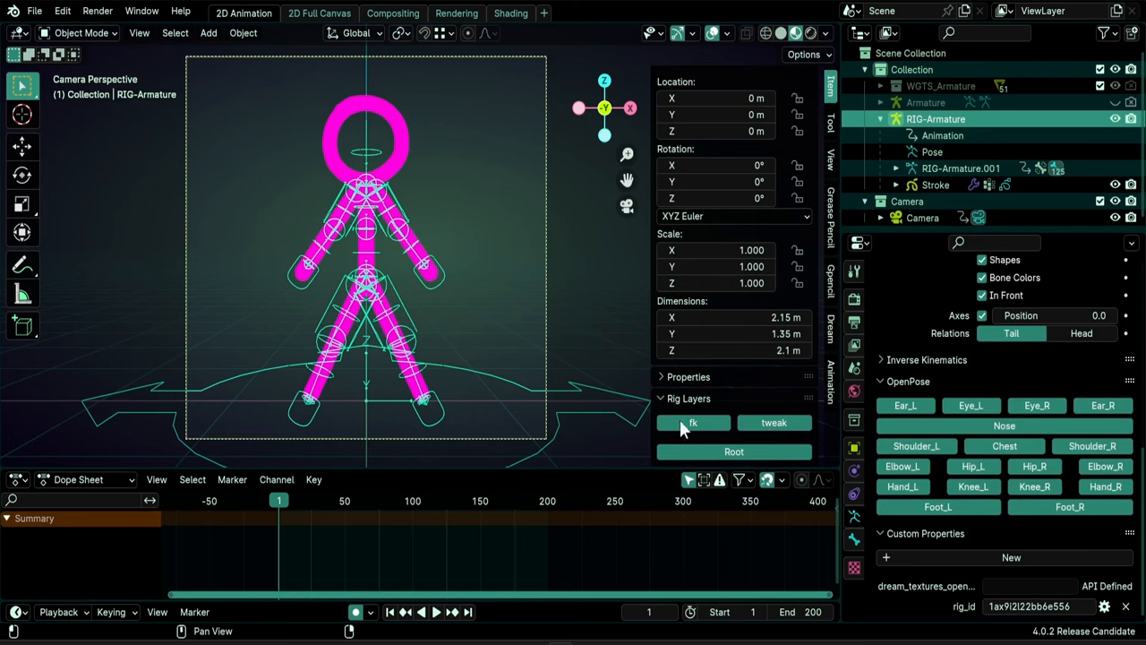
mouse_move(773, 446)
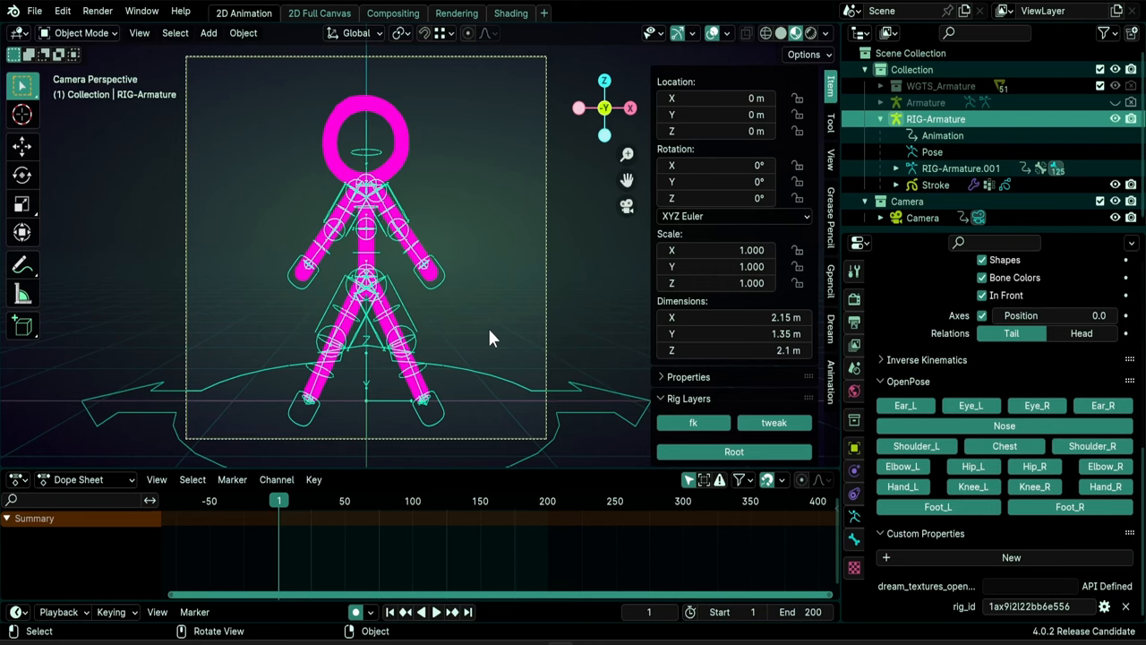
mouse_move(1071, 620)
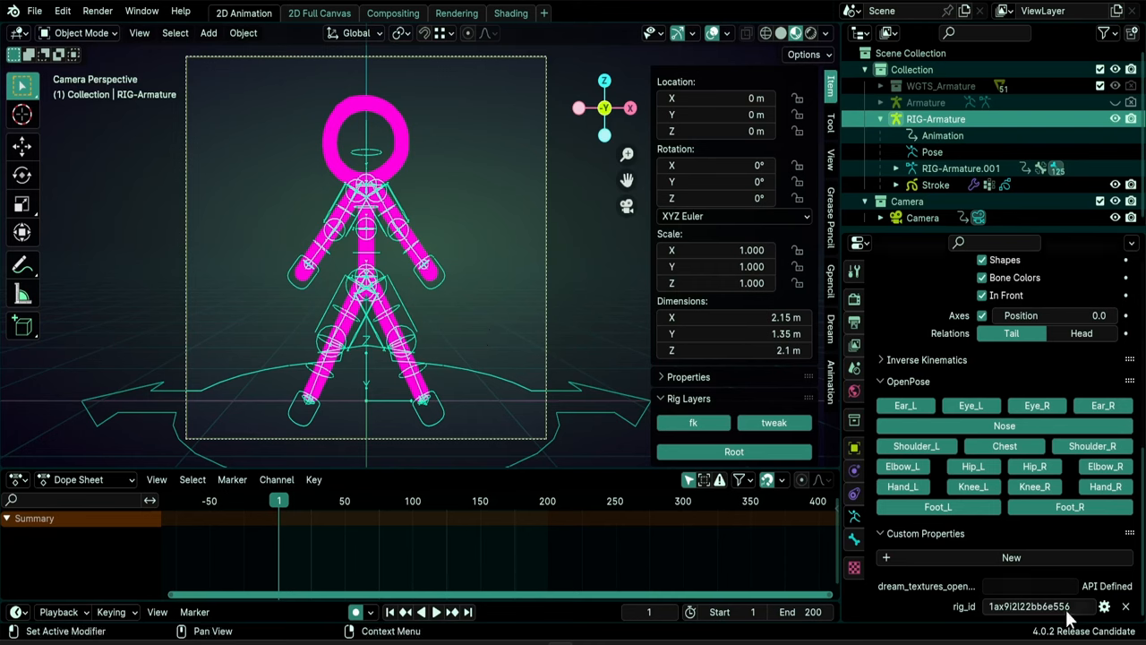